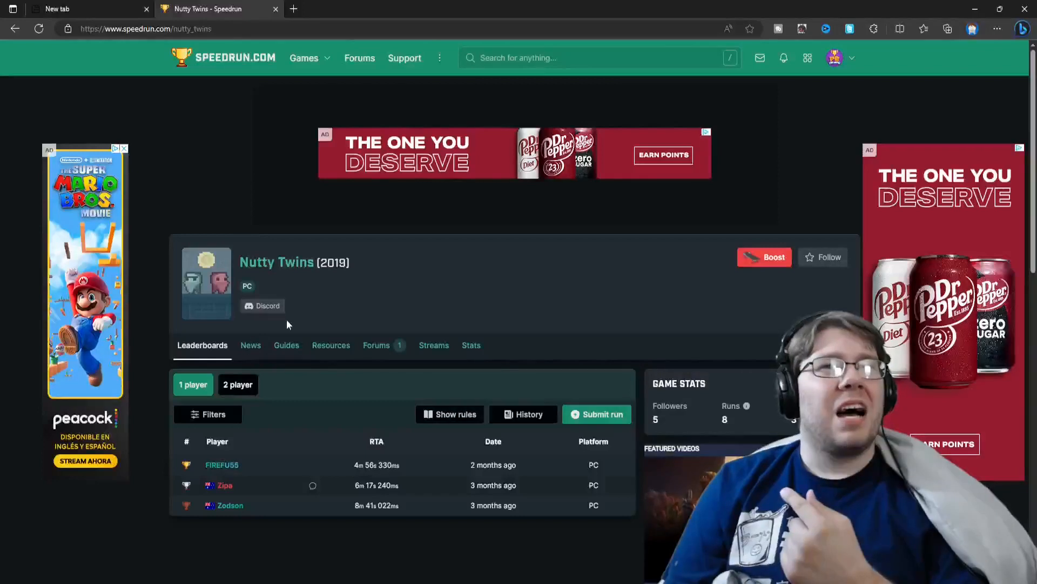
mouse_move(213, 292)
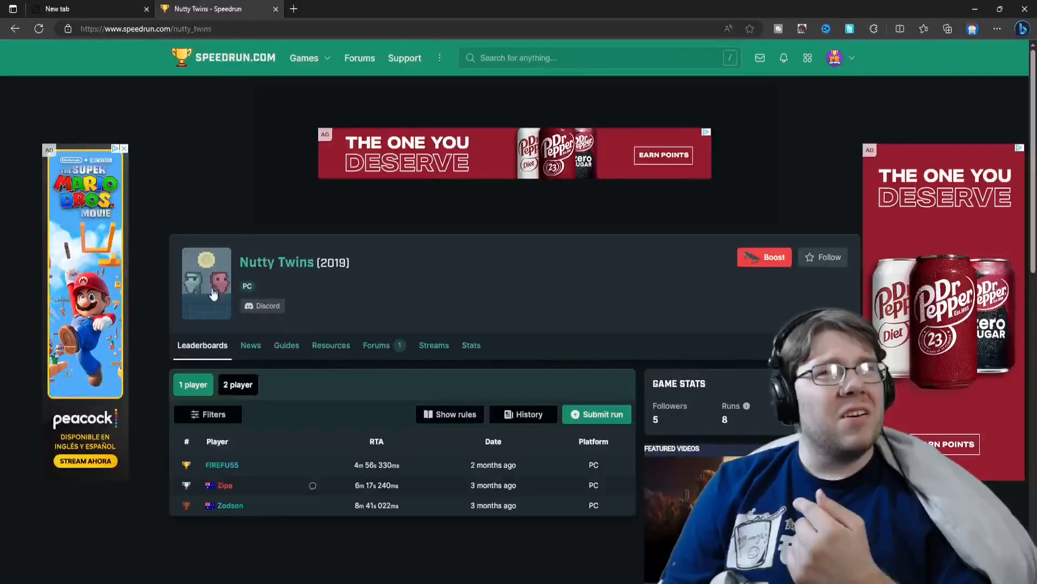